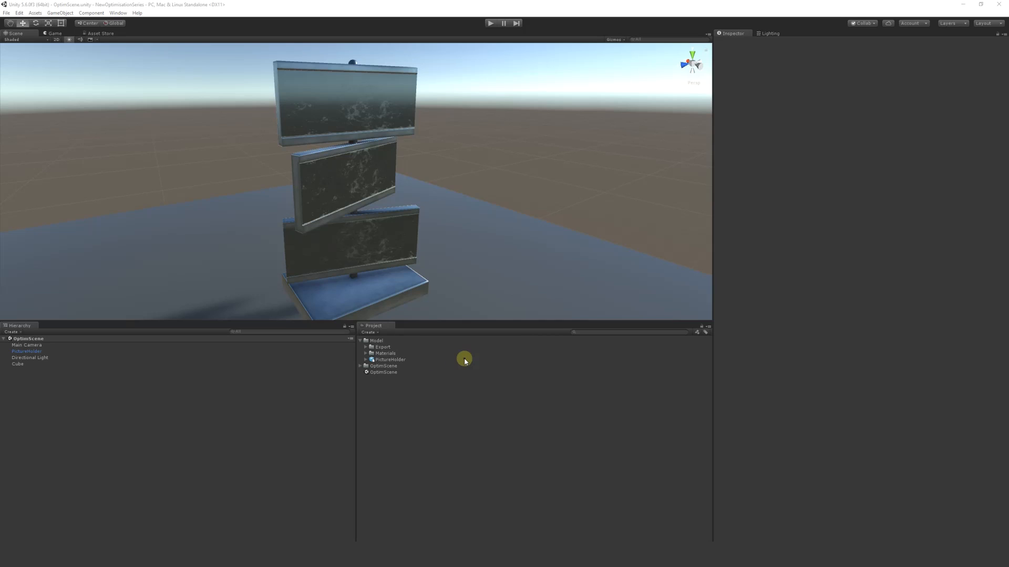
pyautogui.moveTo(498, 316)
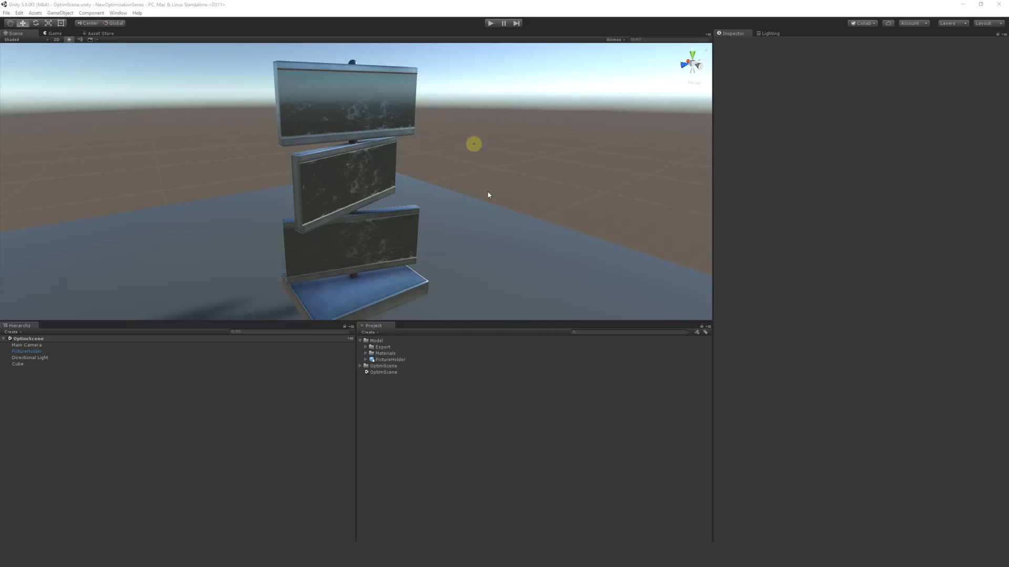
pyautogui.moveTo(425, 406)
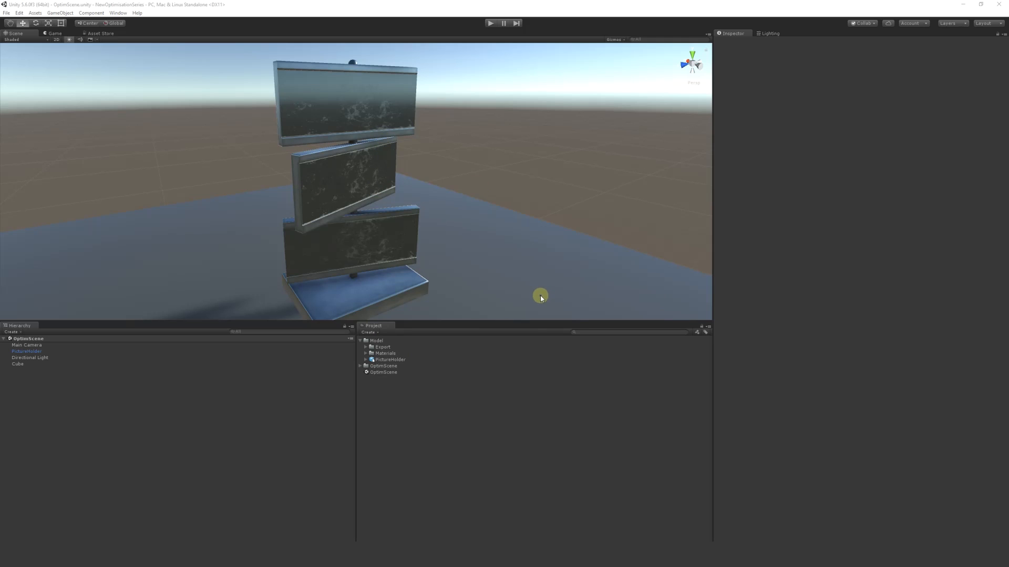
pyautogui.moveTo(460, 351)
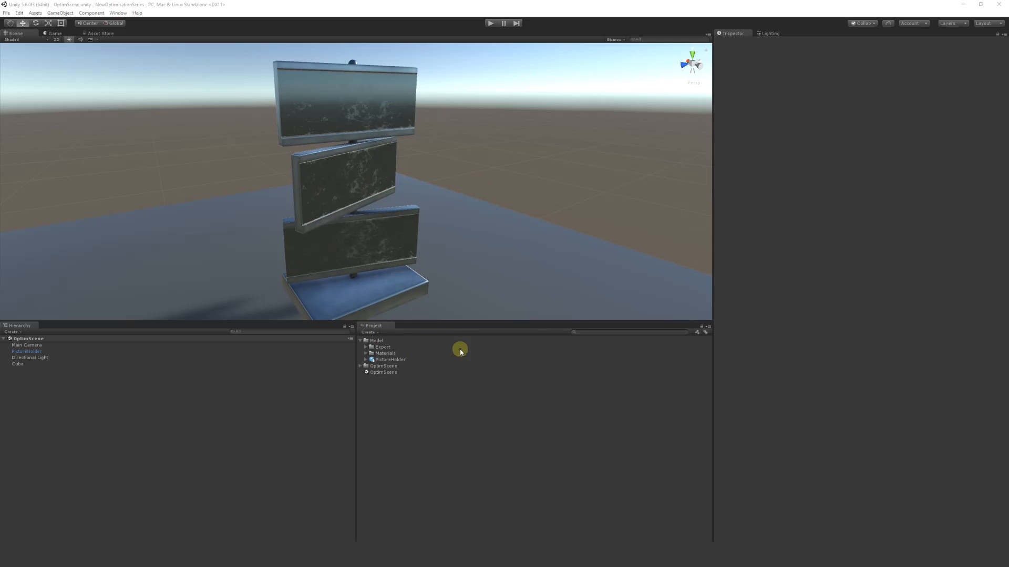
pyautogui.moveTo(473, 340)
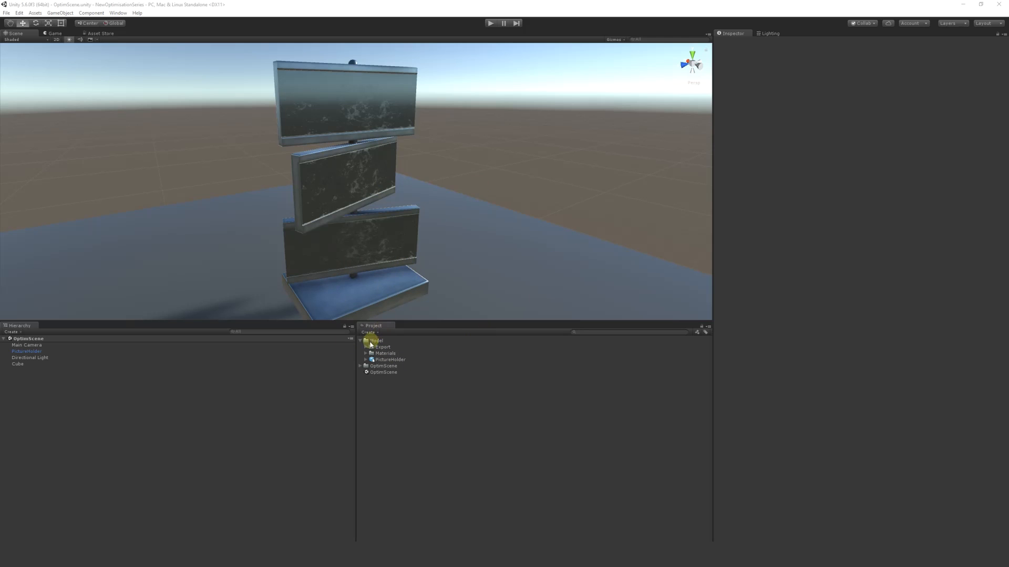
# Step: Inspect the existing picture holder material, then create a material asset keeping the default name New Material
pyautogui.click(366, 353)
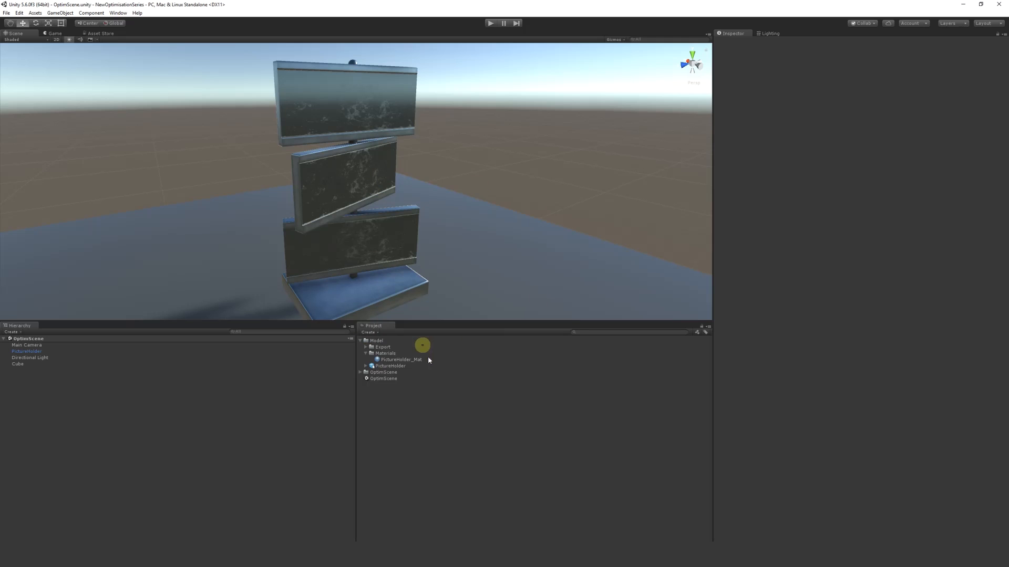
pyautogui.click(401, 360)
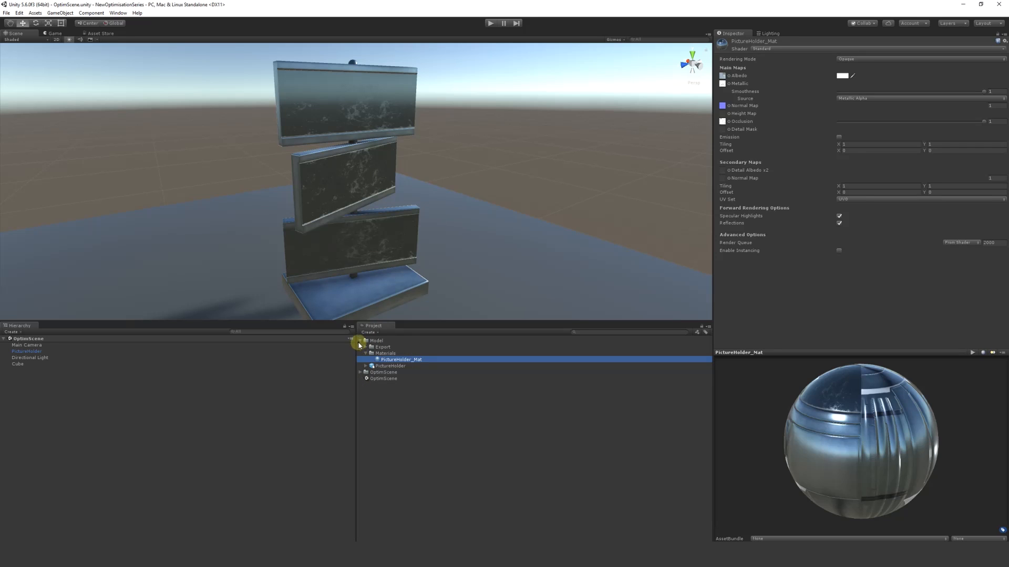
pyautogui.rightClick(404, 380)
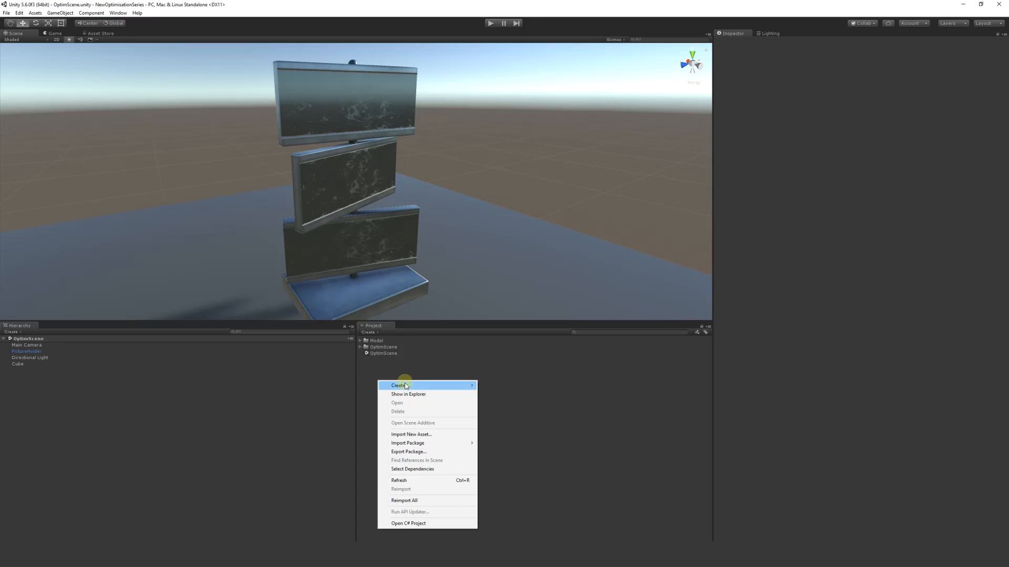
pyautogui.click(397, 386)
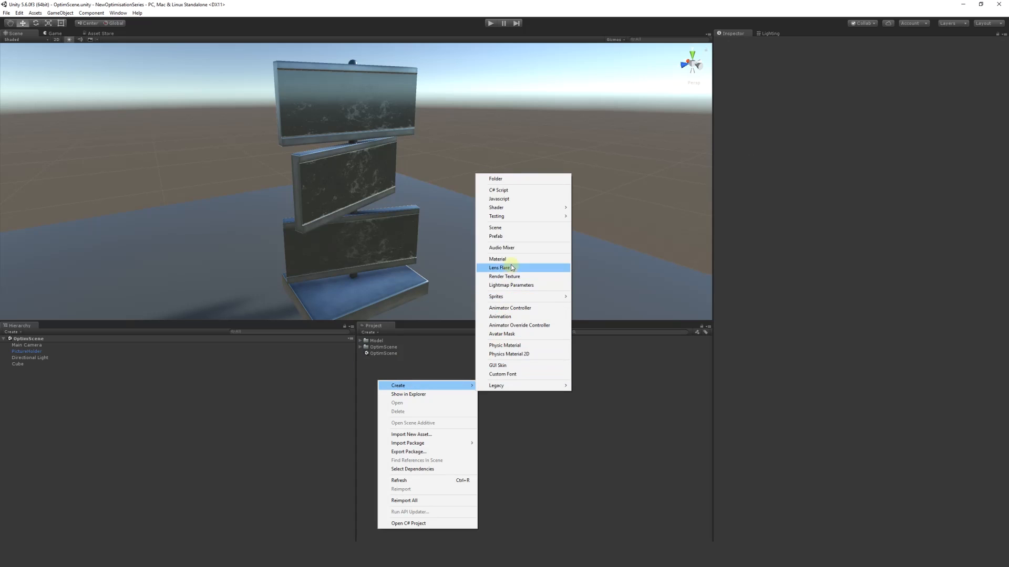
pyautogui.click(498, 258)
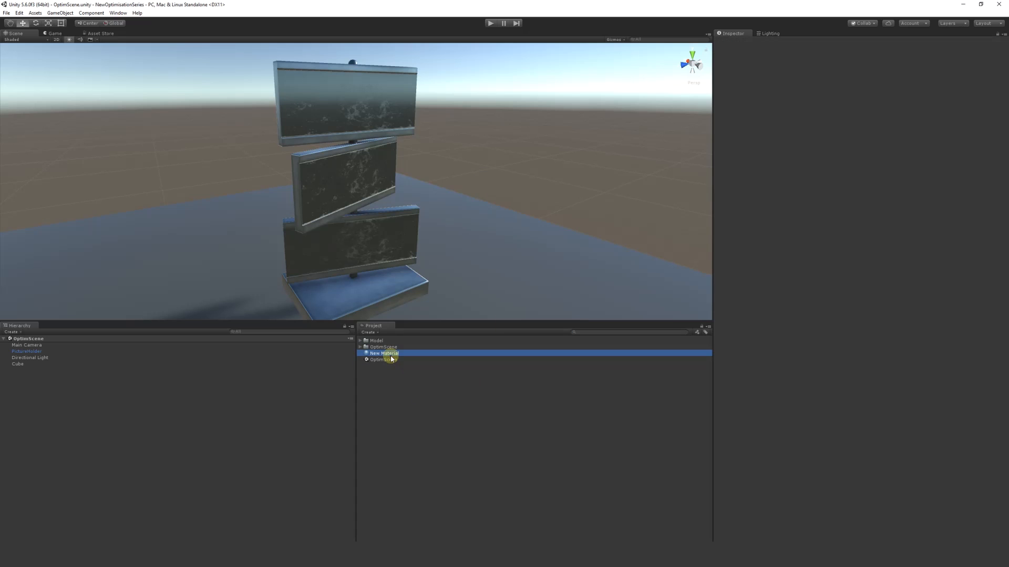
pyautogui.click(383, 353)
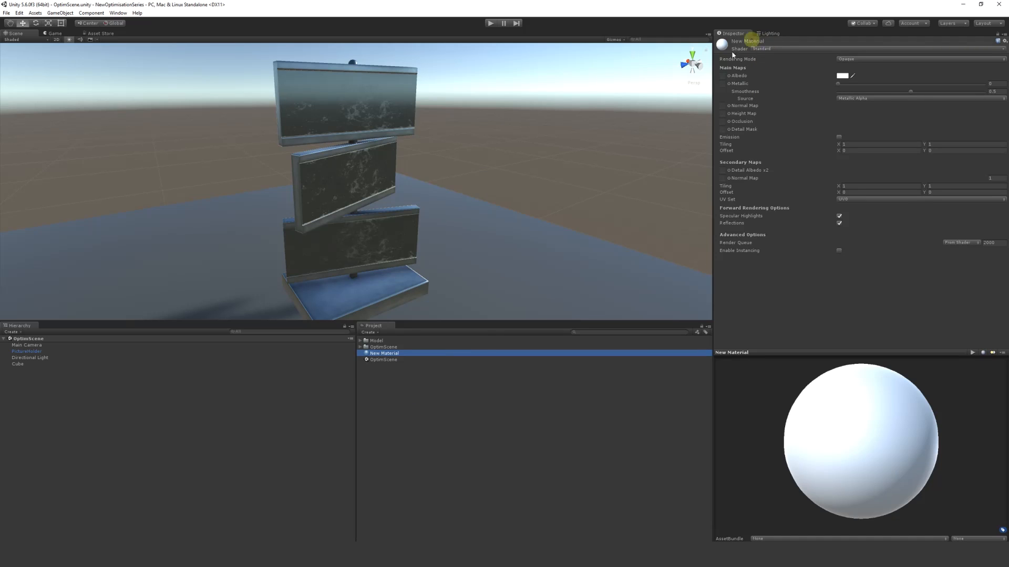
pyautogui.click(765, 49)
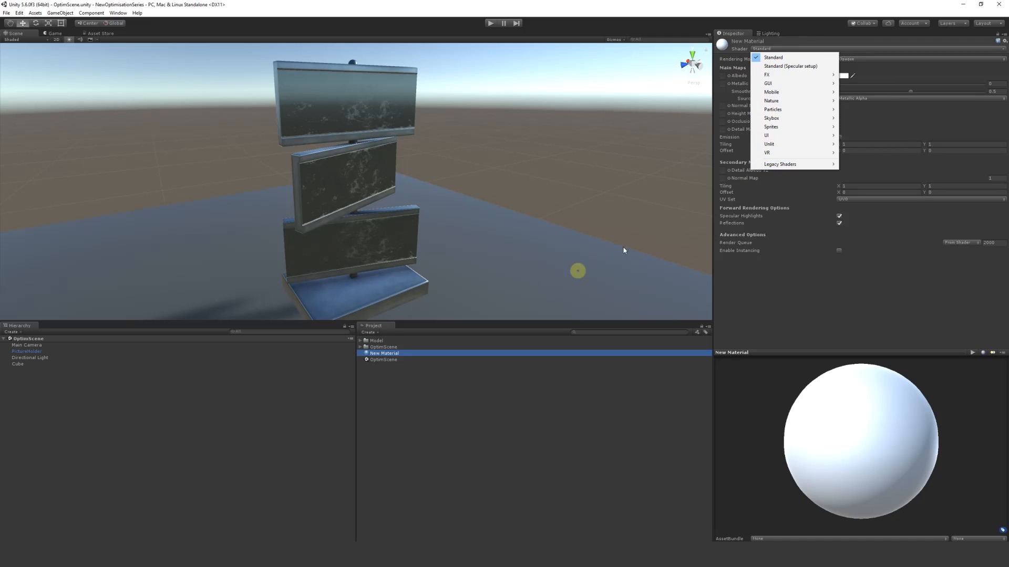
pyautogui.moveTo(790, 100)
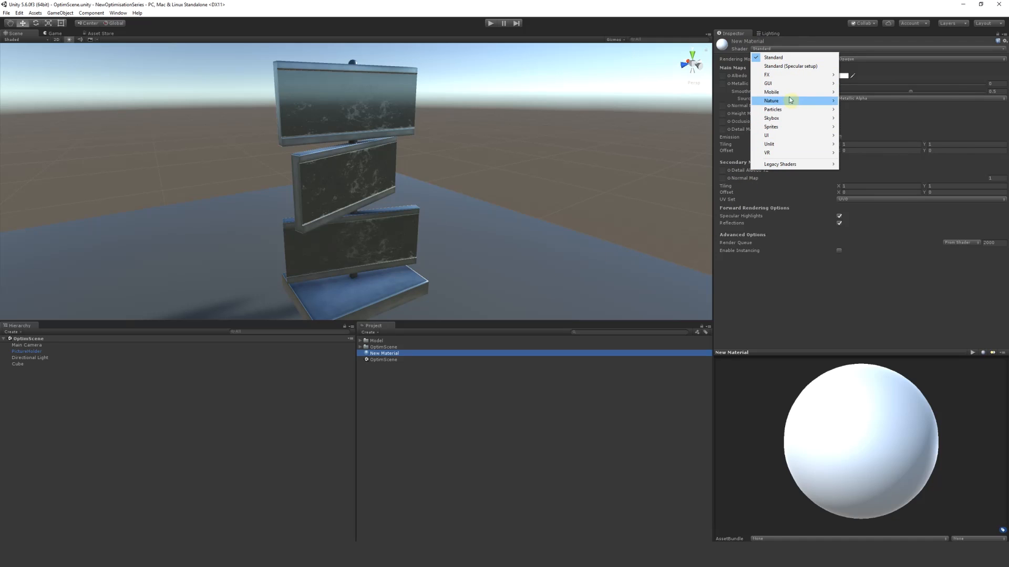
pyautogui.moveTo(768, 180)
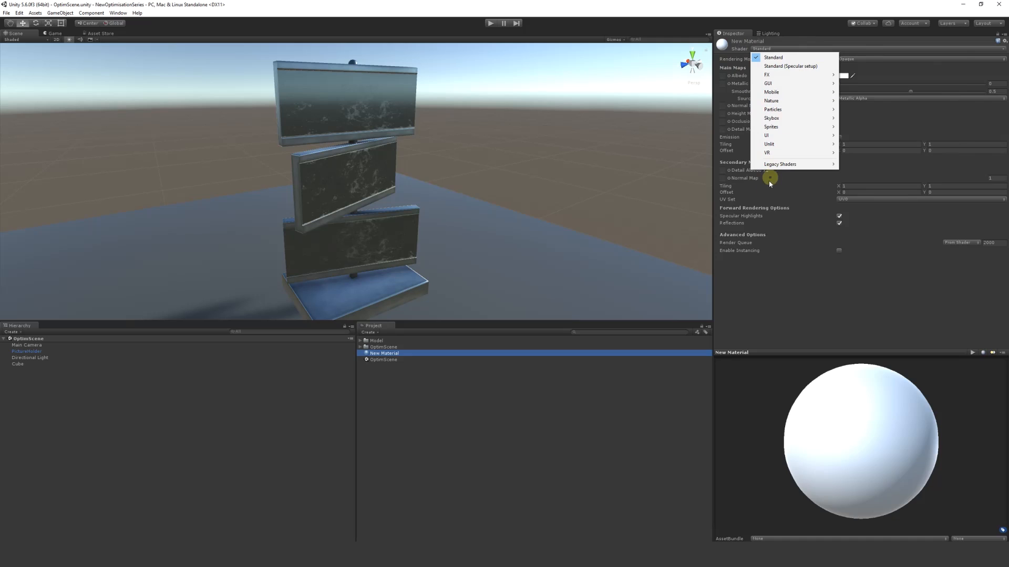
pyautogui.moveTo(580, 421)
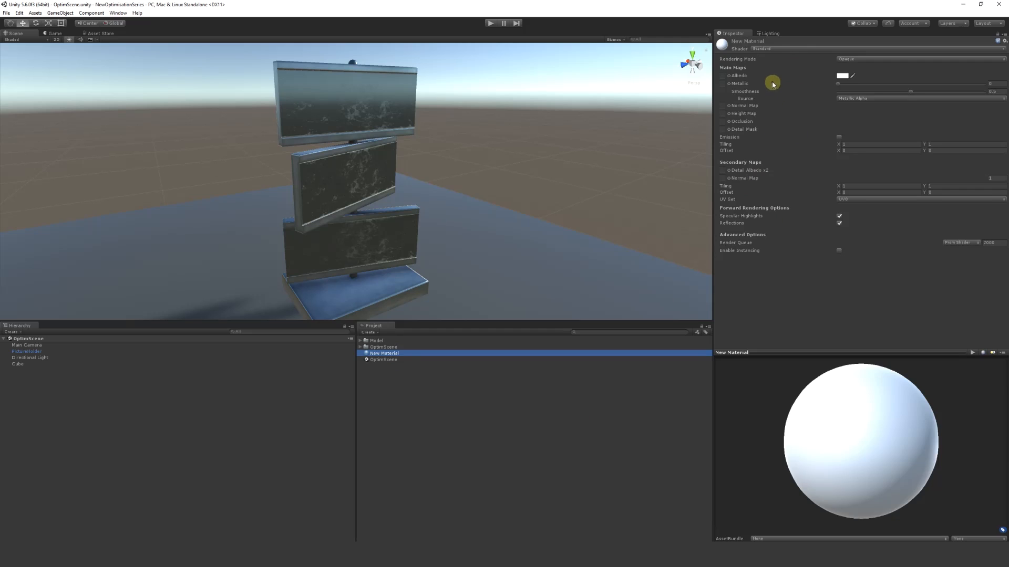
pyautogui.moveTo(770, 157)
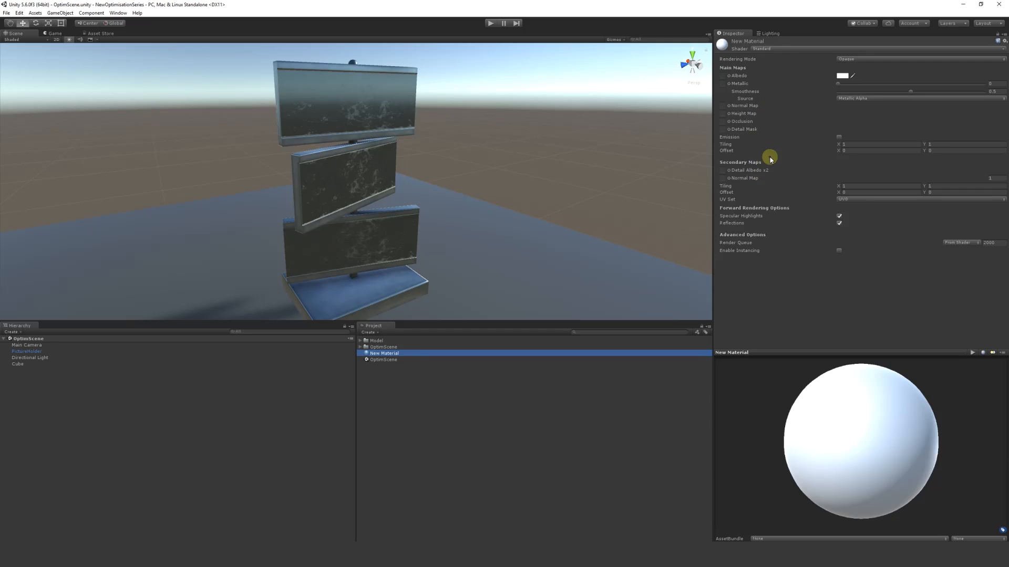
pyautogui.moveTo(771, 181)
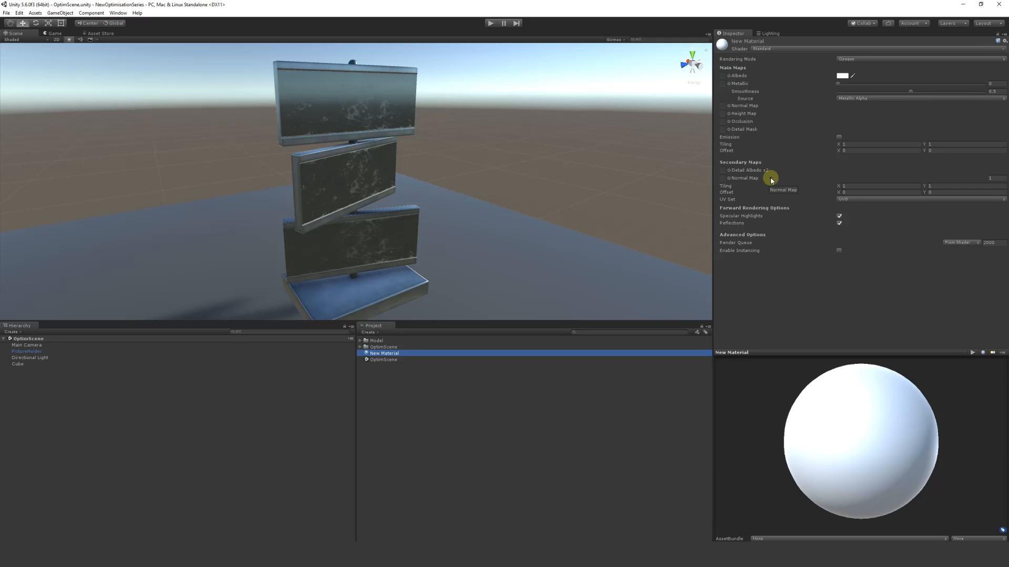
pyautogui.moveTo(785, 212)
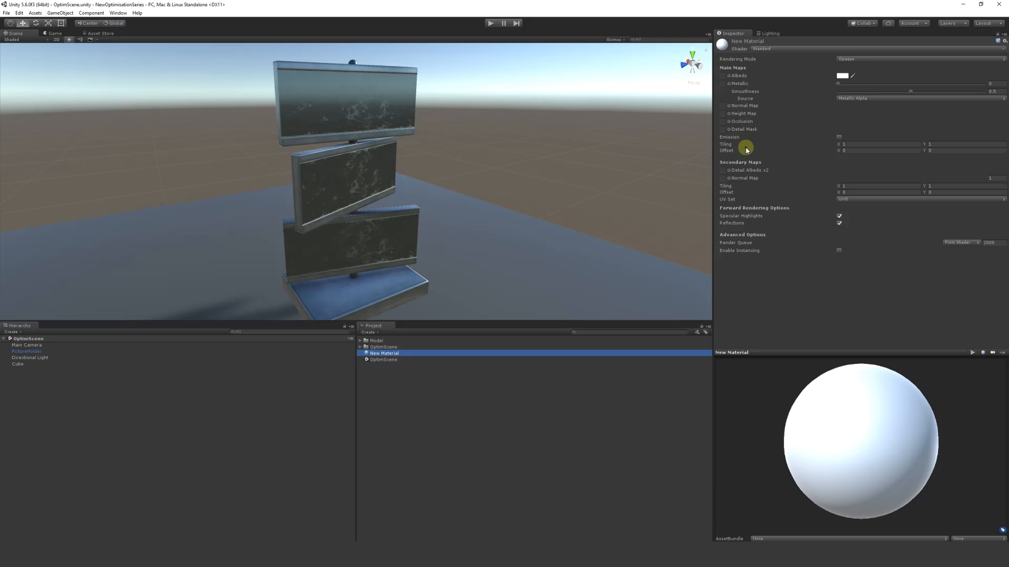
# Step: Choose Legacy Shaders > Bumped Specular from the material's Shader list
pyautogui.click(769, 49)
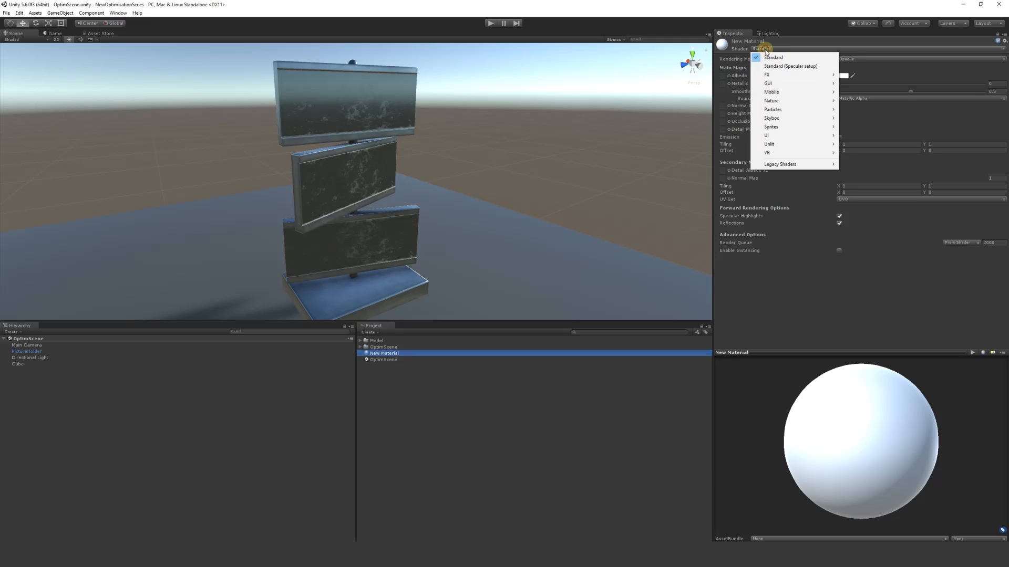
pyautogui.moveTo(779, 163)
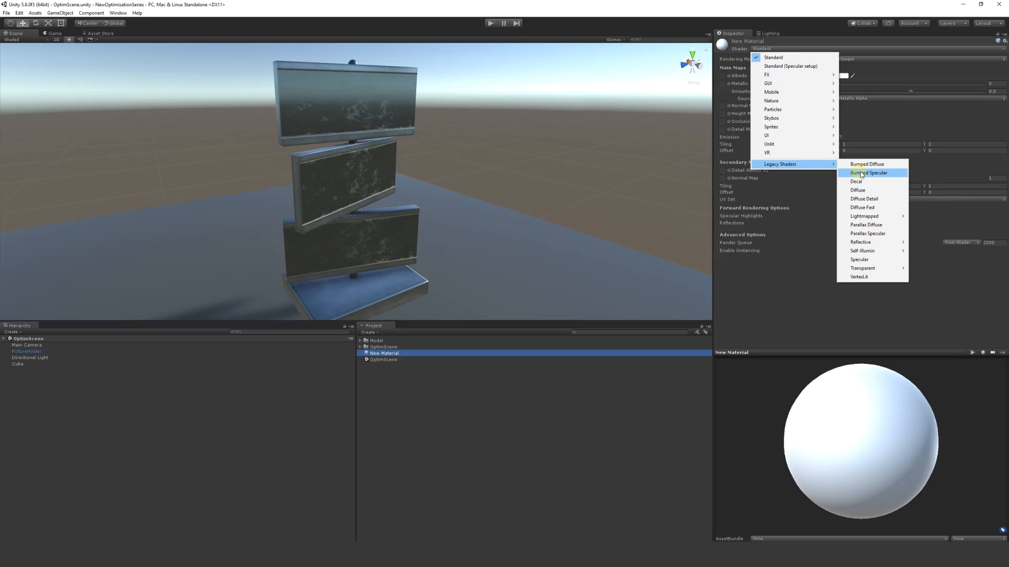
pyautogui.moveTo(881, 184)
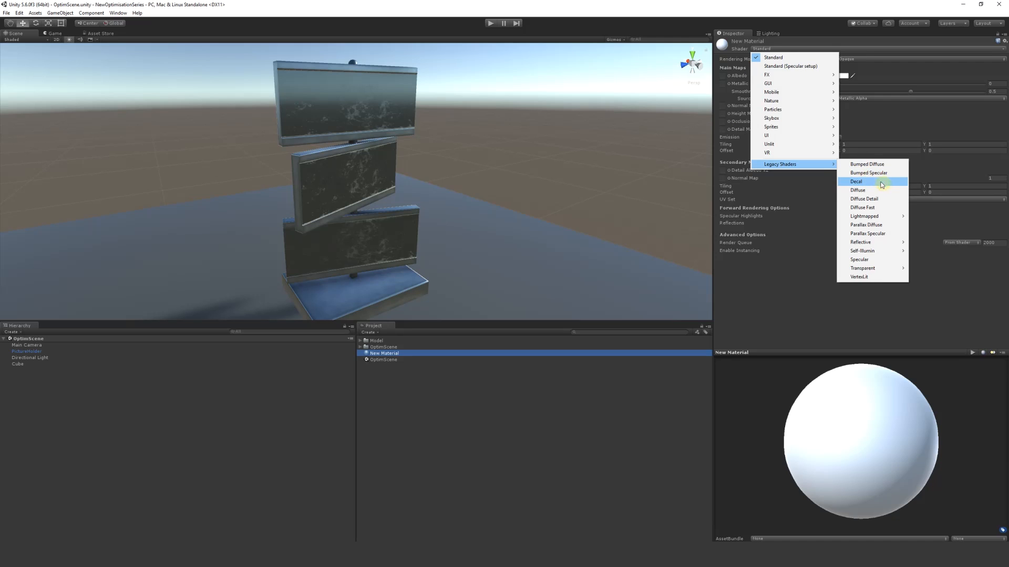
pyautogui.click(865, 172)
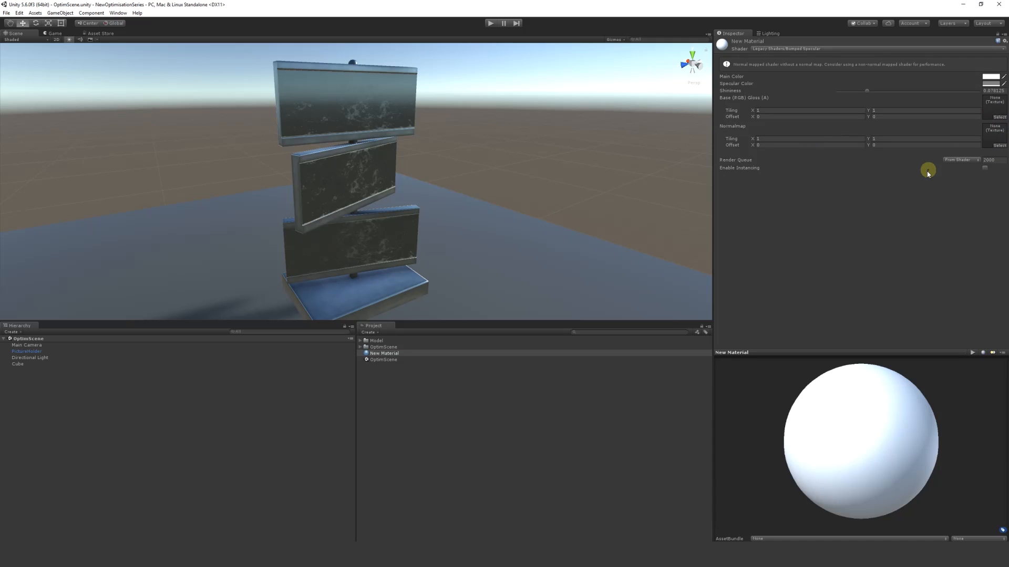
pyautogui.moveTo(850, 181)
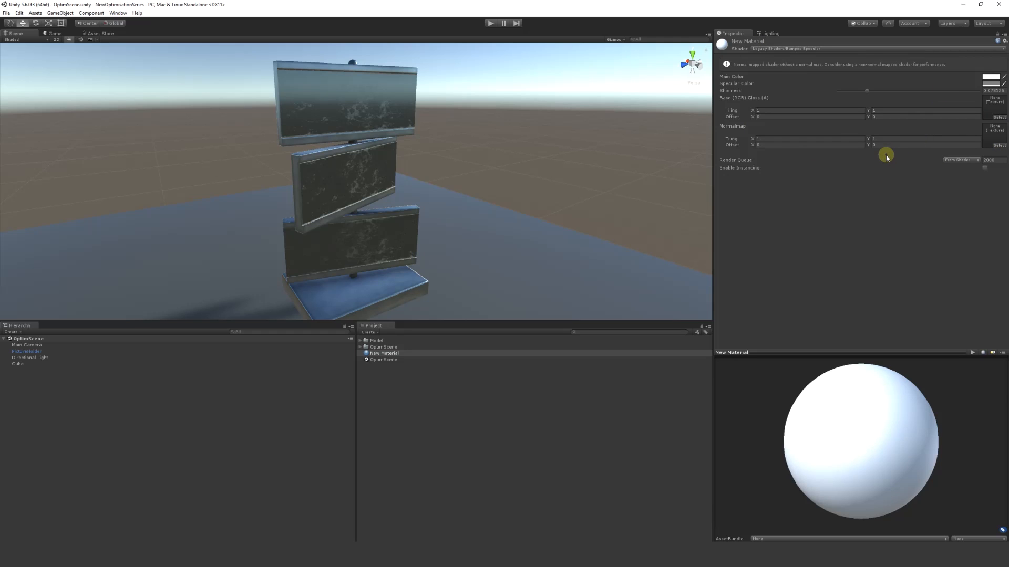
pyautogui.moveTo(1000, 118)
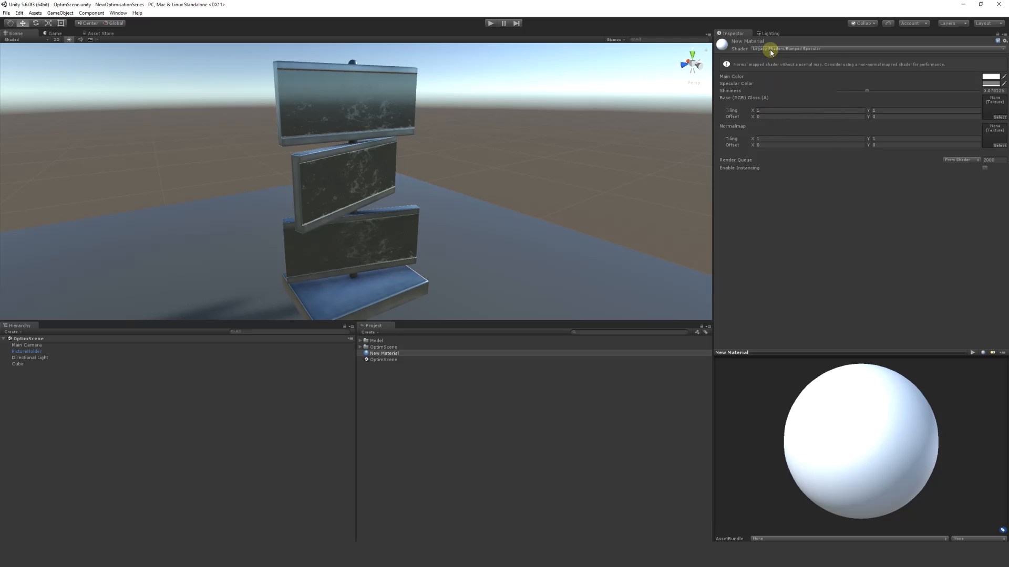
pyautogui.click(788, 48)
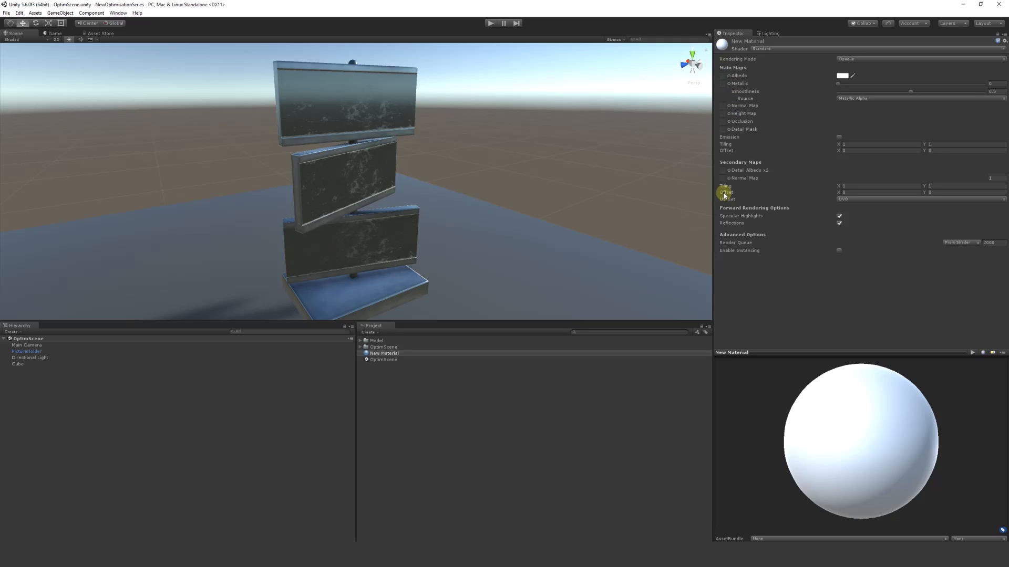
pyautogui.moveTo(729, 73)
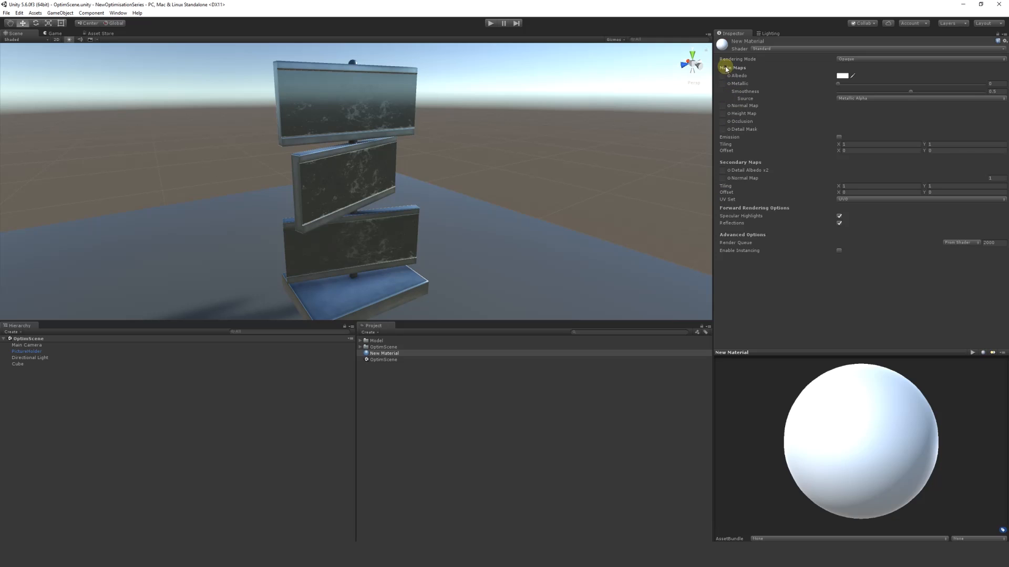
pyautogui.moveTo(725, 114)
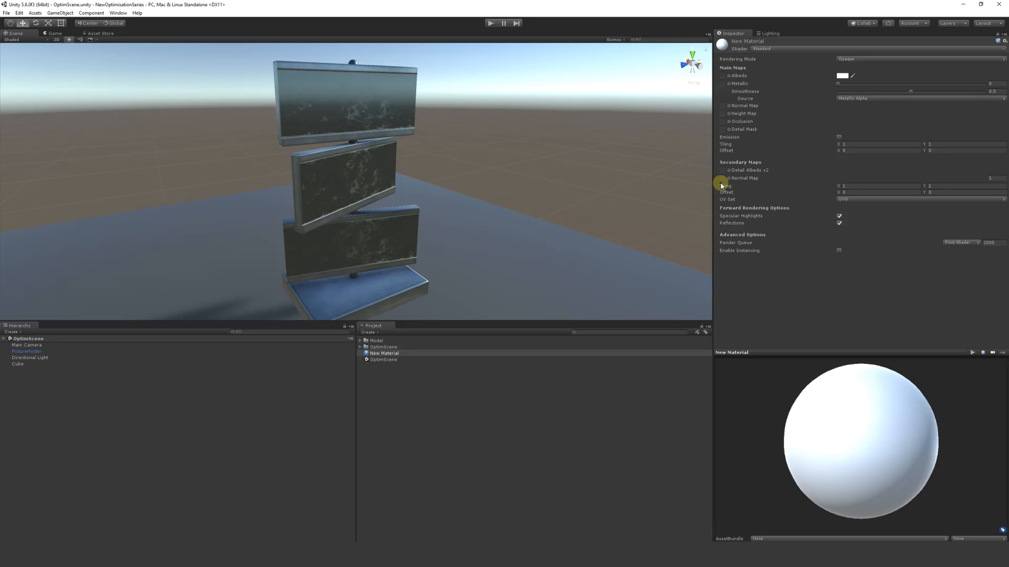
pyautogui.moveTo(411, 424)
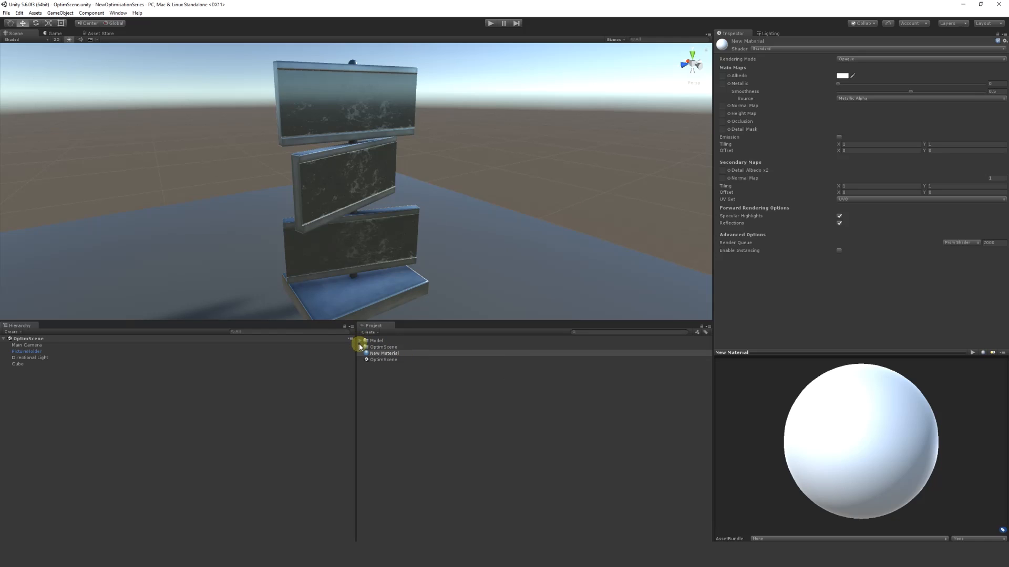
# Step: Expand the Model and Export folders to reveal the PictureHolder texture maps
pyautogui.click(361, 340)
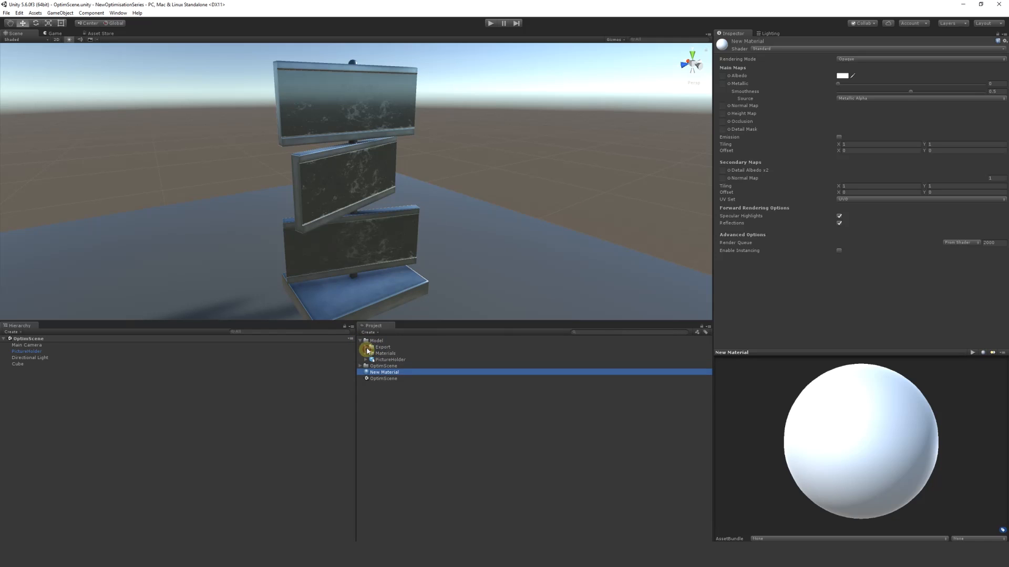
pyautogui.click(365, 347)
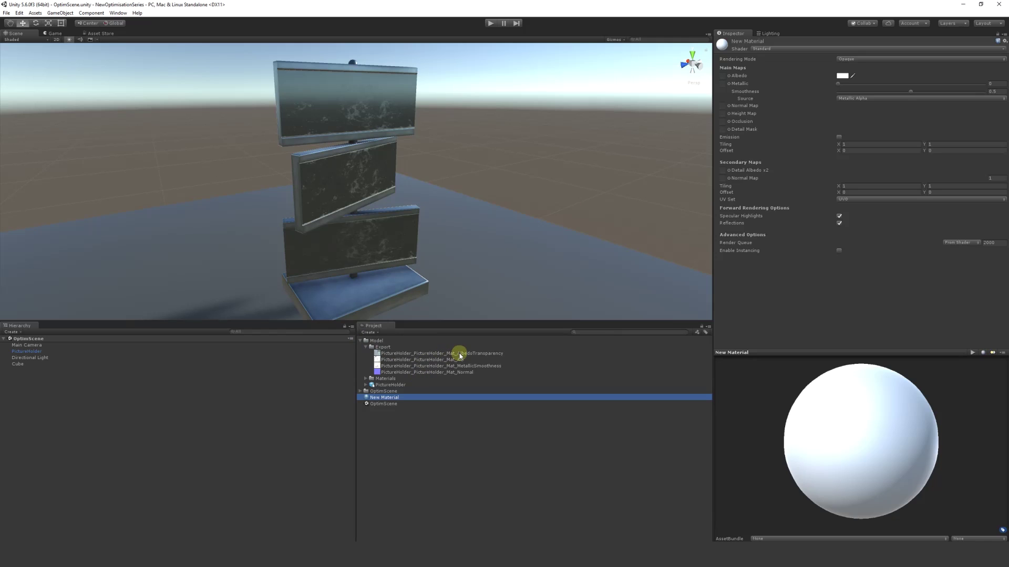
pyautogui.moveTo(508, 348)
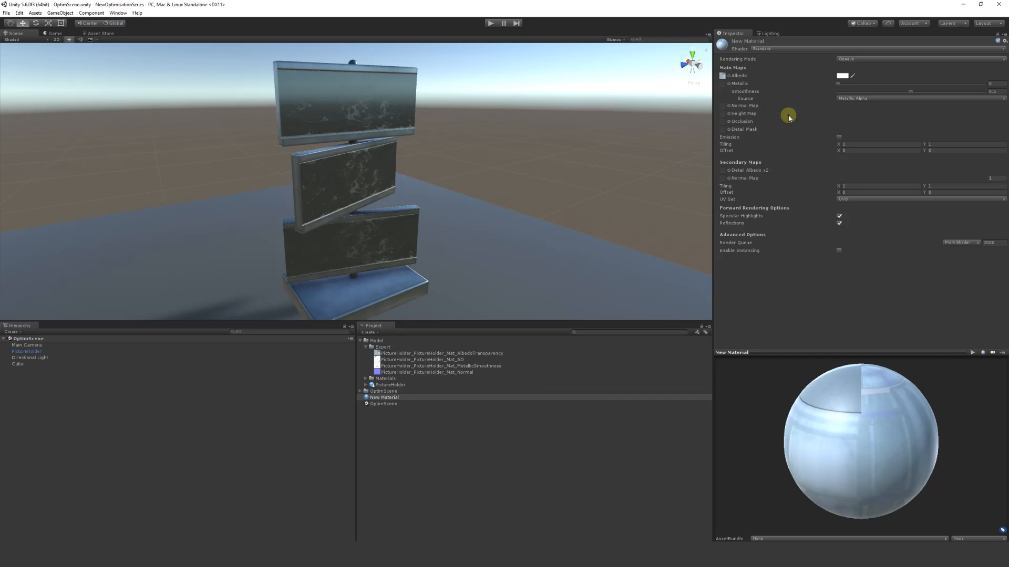
pyautogui.moveTo(631, 385)
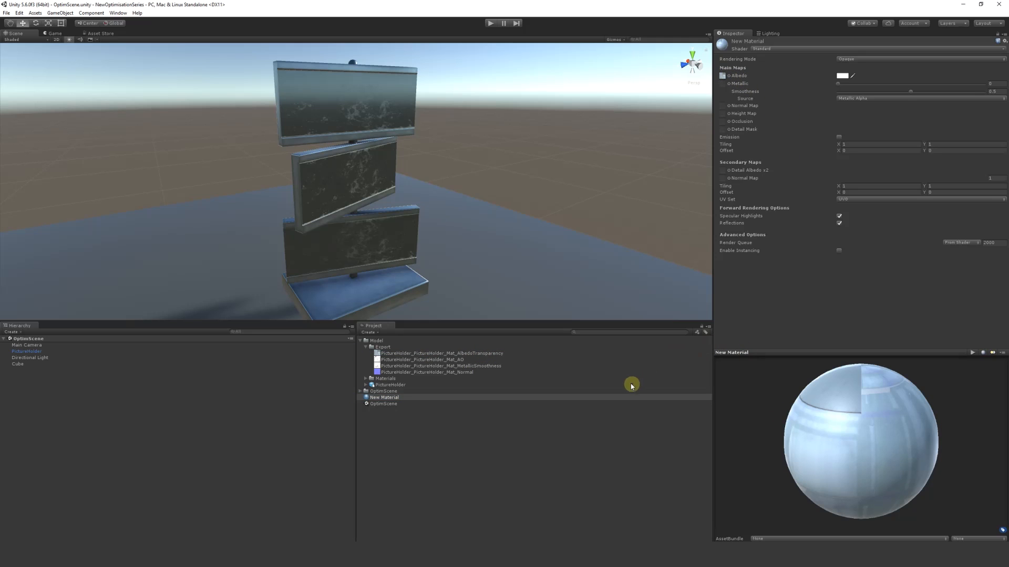
pyautogui.moveTo(565, 347)
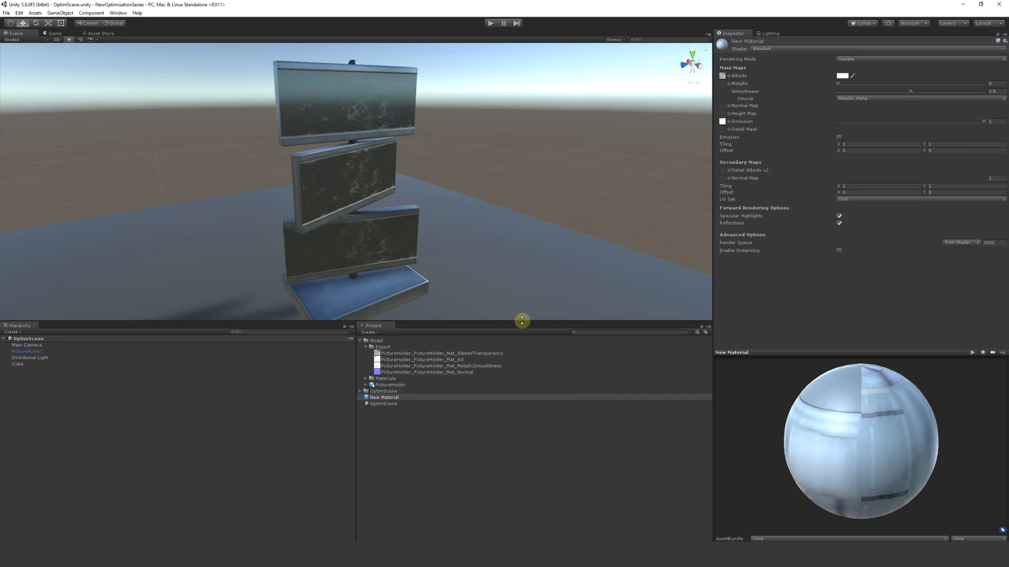
pyautogui.moveTo(461, 314)
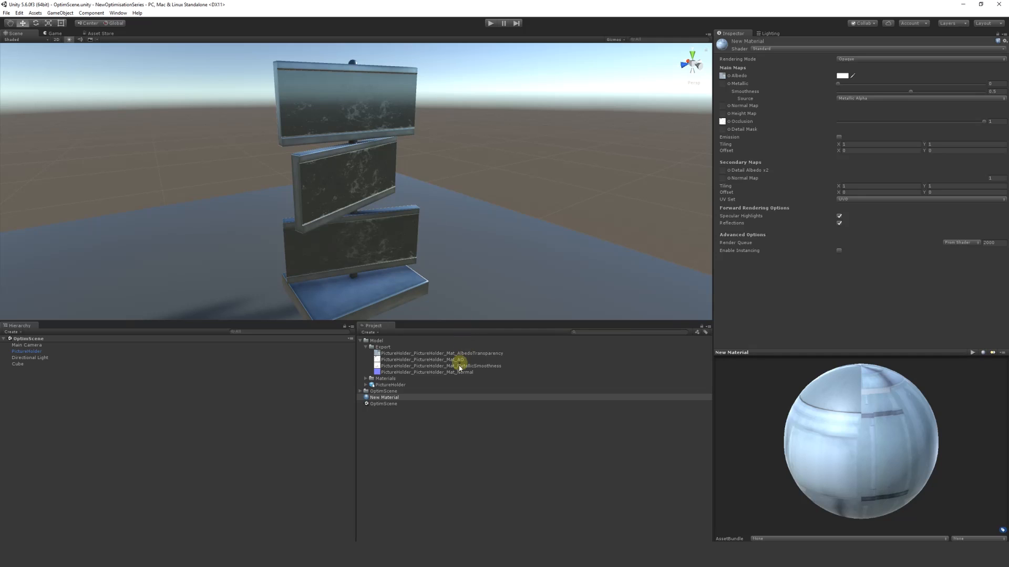
# Step: Assign MetallicSmoothness to the Metallic slot and Normal to the Normal Map slot
pyautogui.click(383, 398)
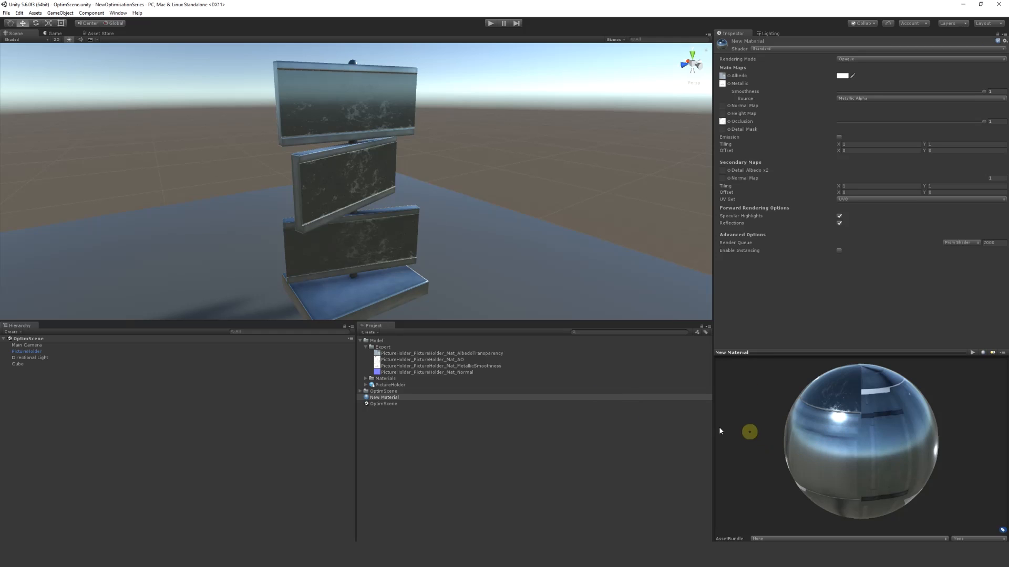
pyautogui.click(383, 397)
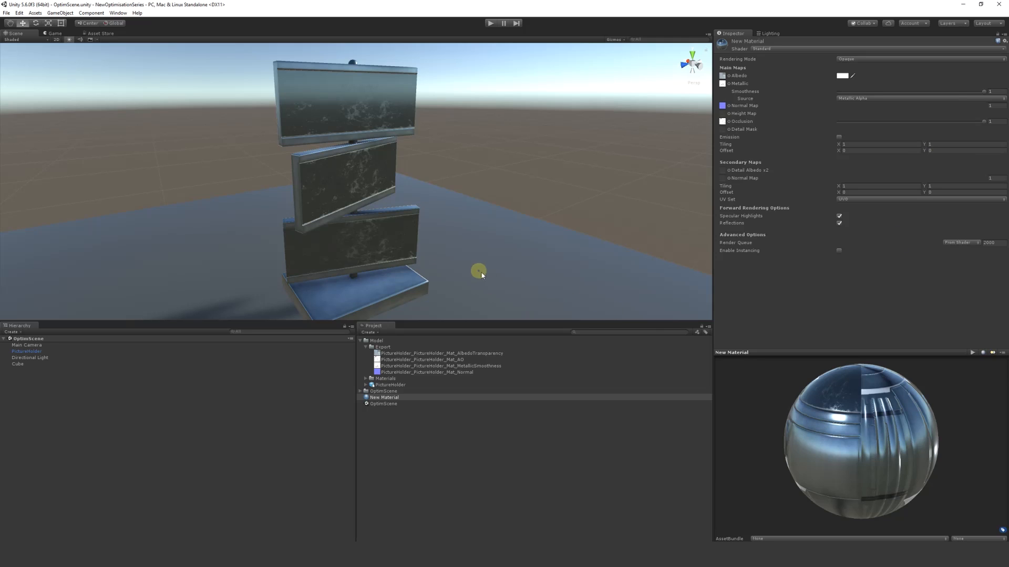
pyautogui.moveTo(758, 112)
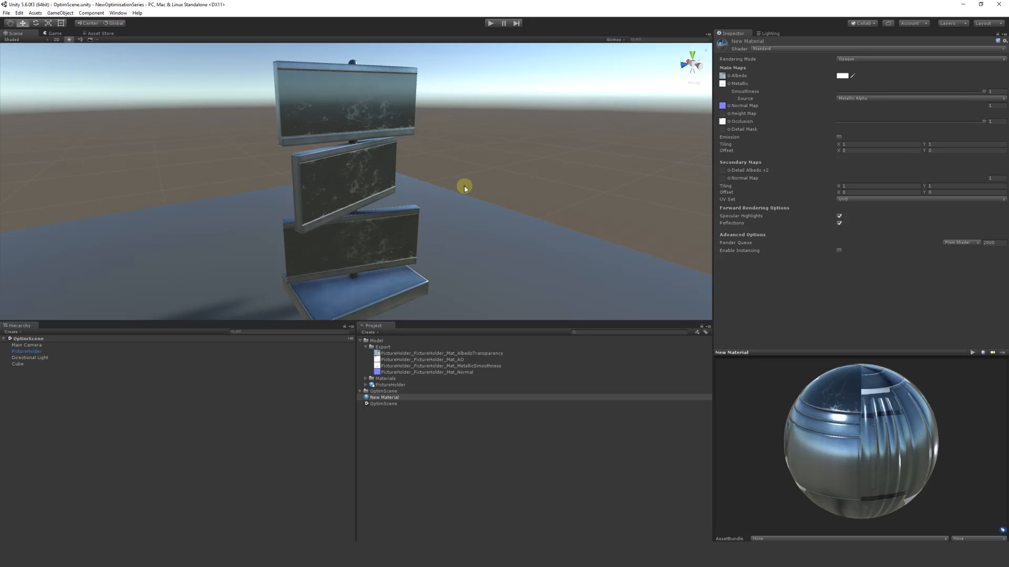
pyautogui.moveTo(462, 195)
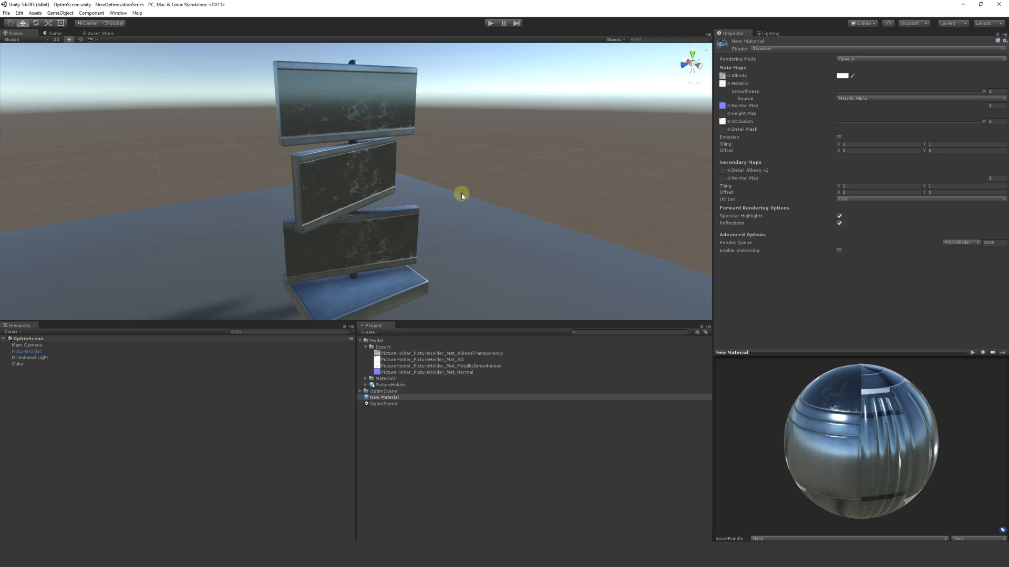
pyautogui.moveTo(483, 236)
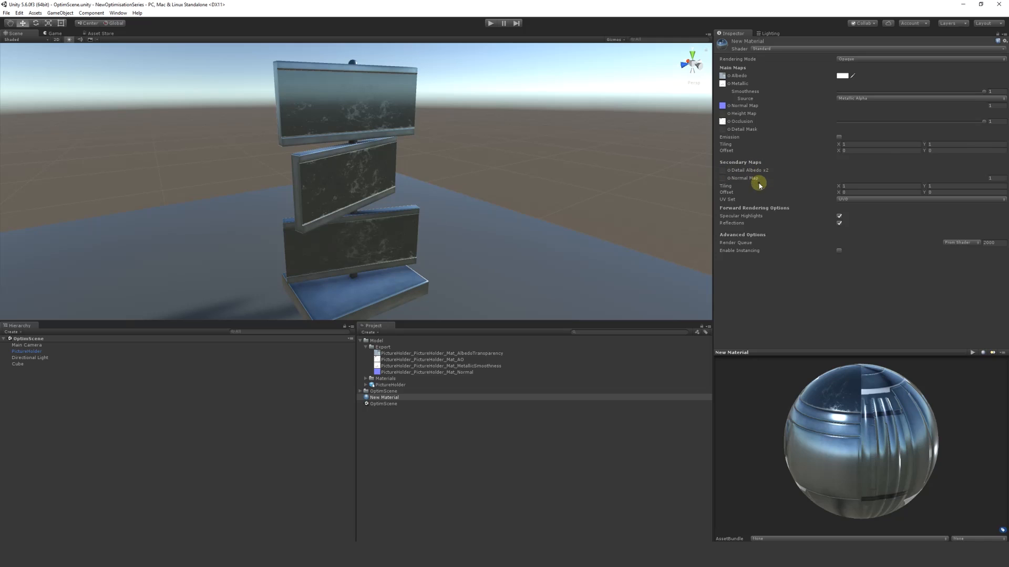
pyautogui.moveTo(445, 204)
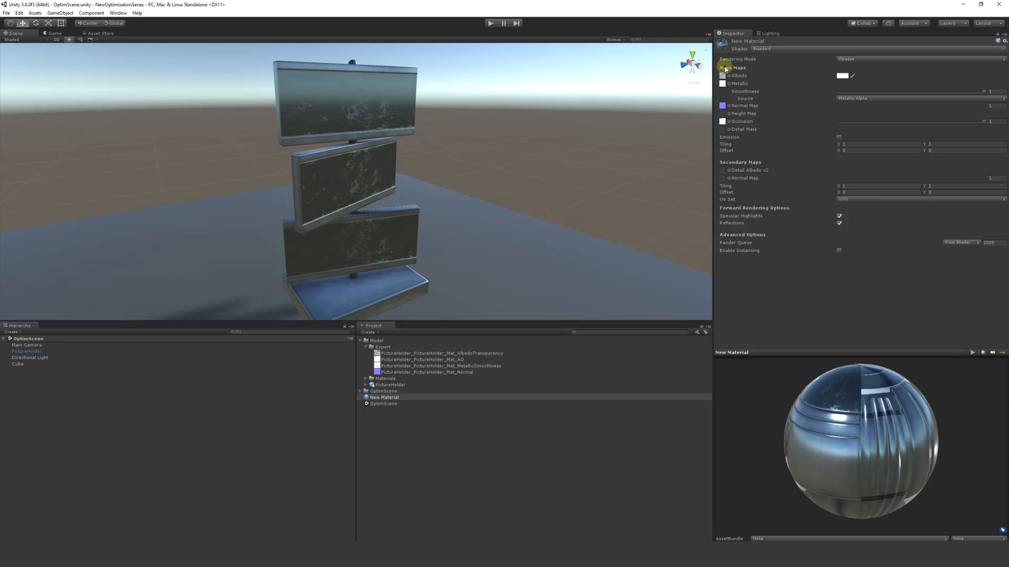
pyautogui.moveTo(734, 193)
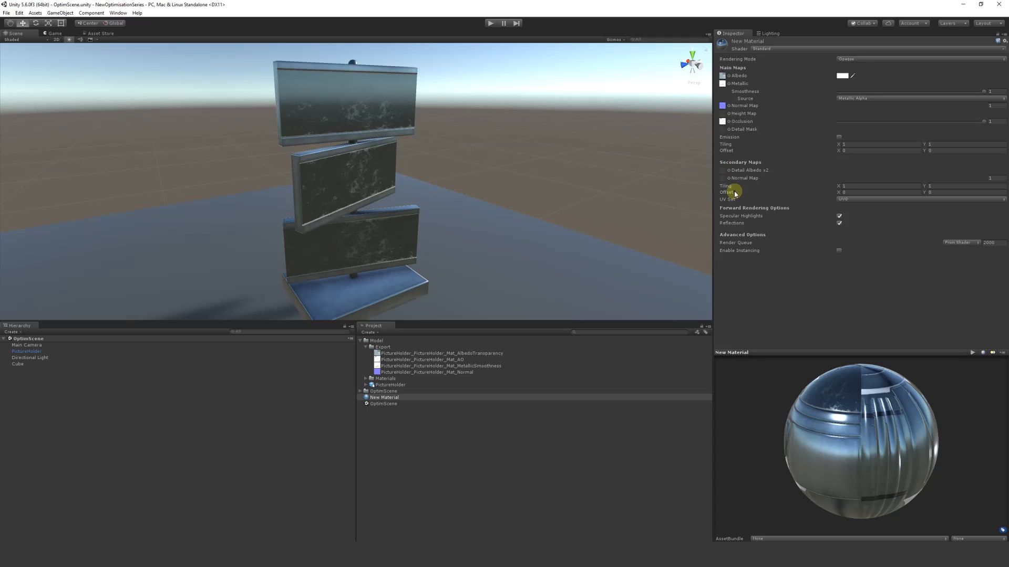
pyautogui.moveTo(732, 75)
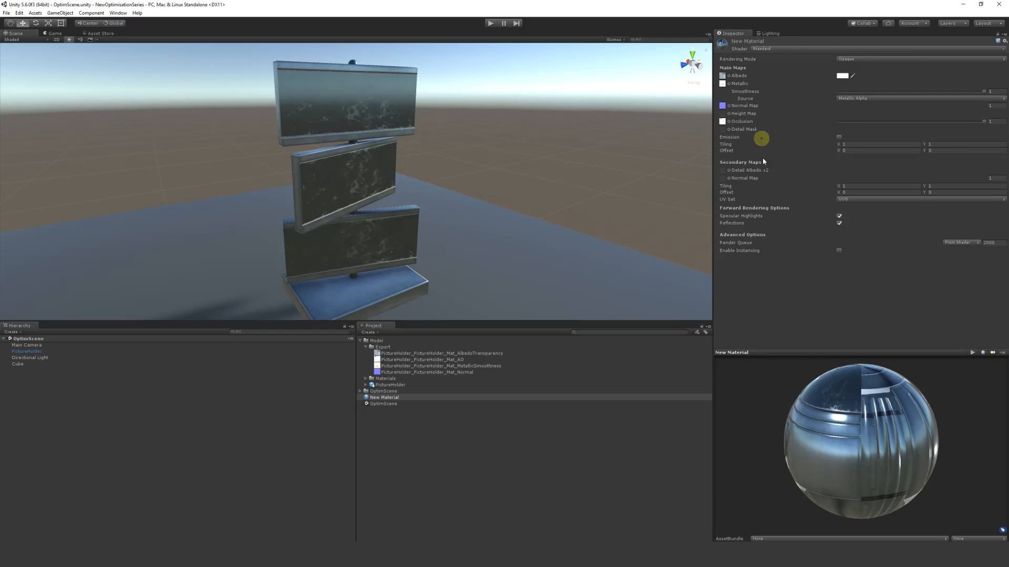
pyautogui.moveTo(779, 99)
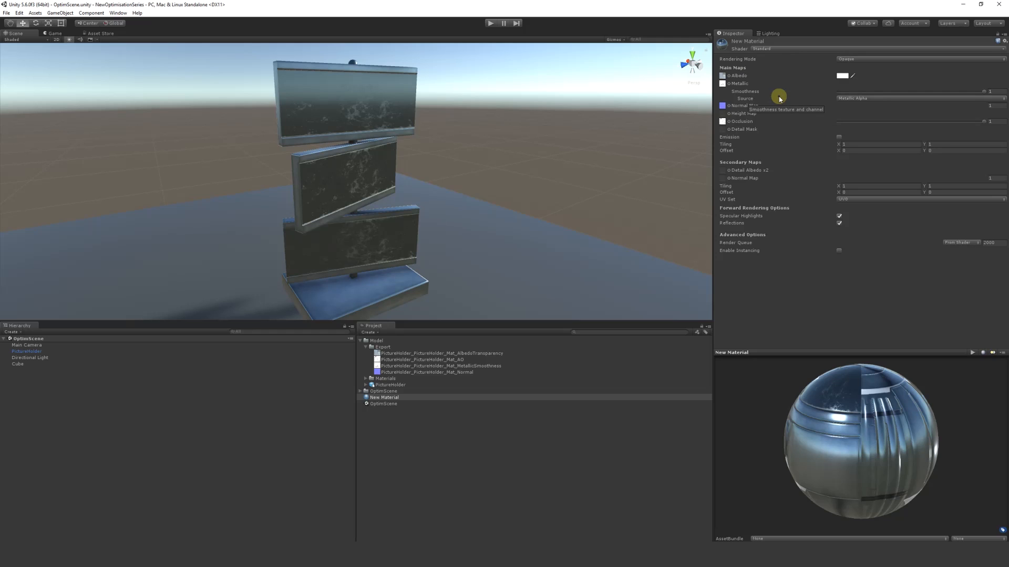
pyautogui.moveTo(460, 345)
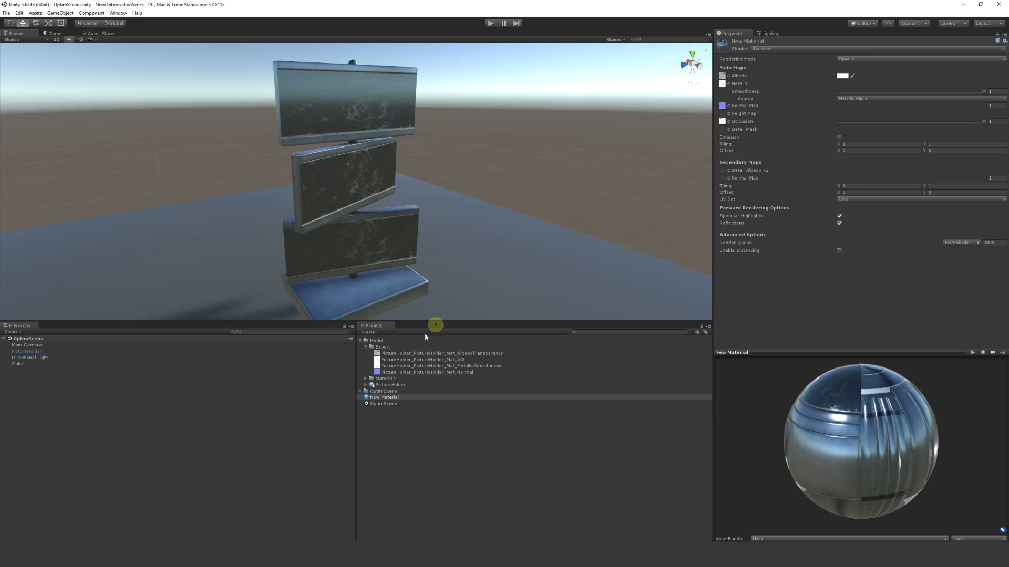
# Step: Select PictureHolder_PictureHolder_Mat_AlbedoTransparency to show its import settings and preview
pyautogui.click(439, 353)
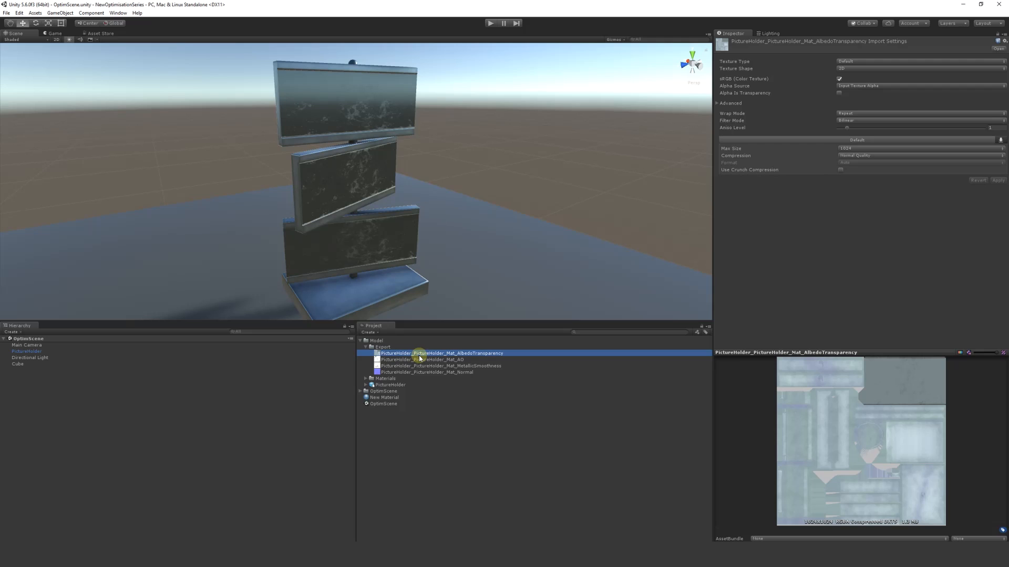
pyautogui.moveTo(832, 208)
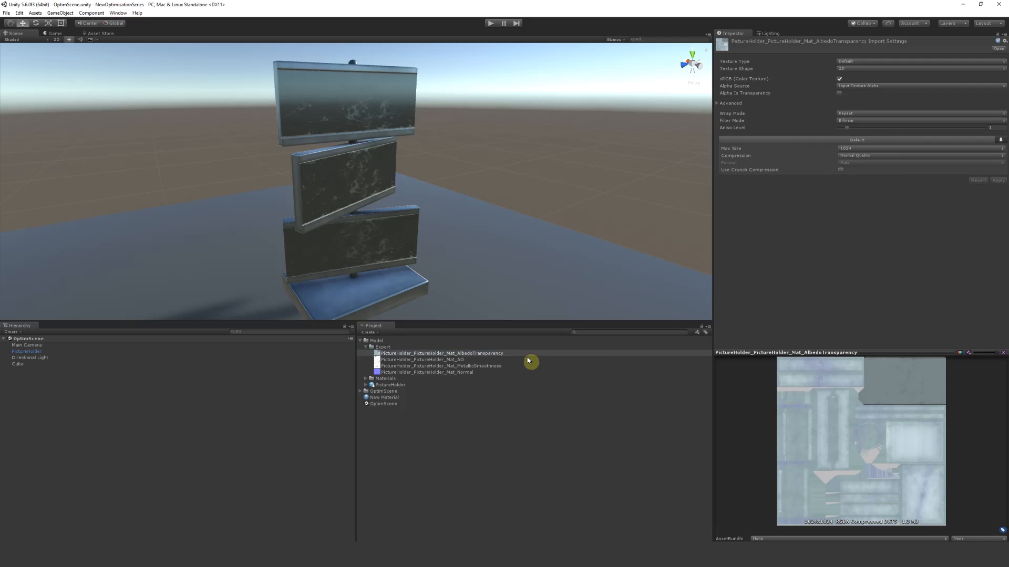
pyautogui.moveTo(379, 210)
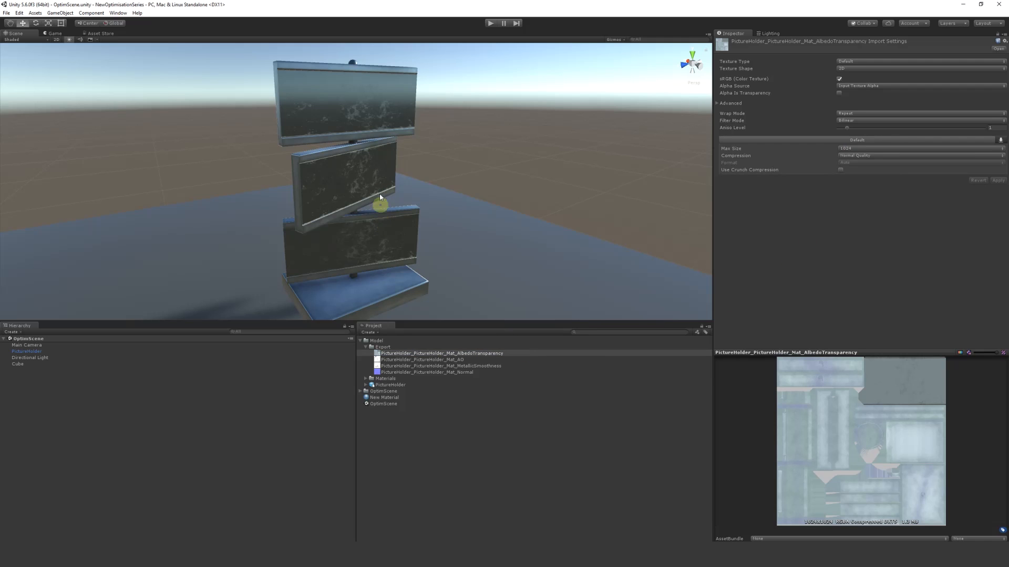
# Step: Orbit the Scene view to look at the stacked picture holder from a new angle
pyautogui.moveTo(380, 206); pyautogui.dragTo(385, 170)
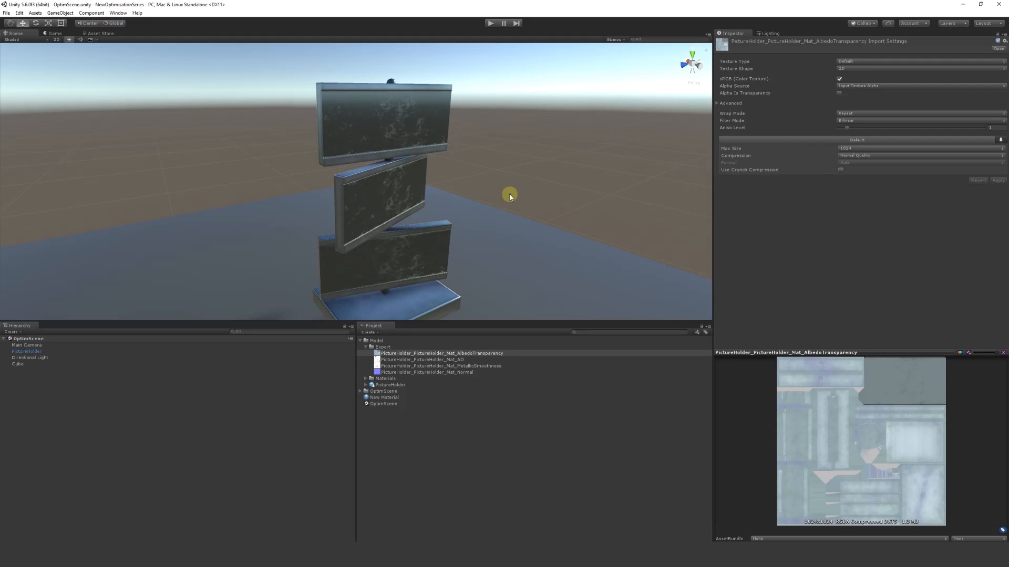
pyautogui.moveTo(450, 193)
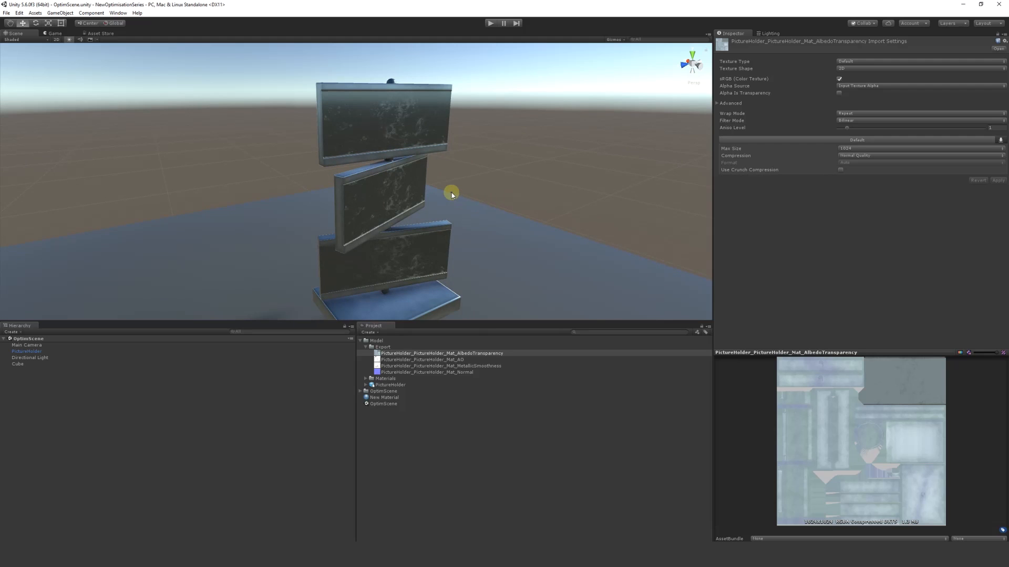